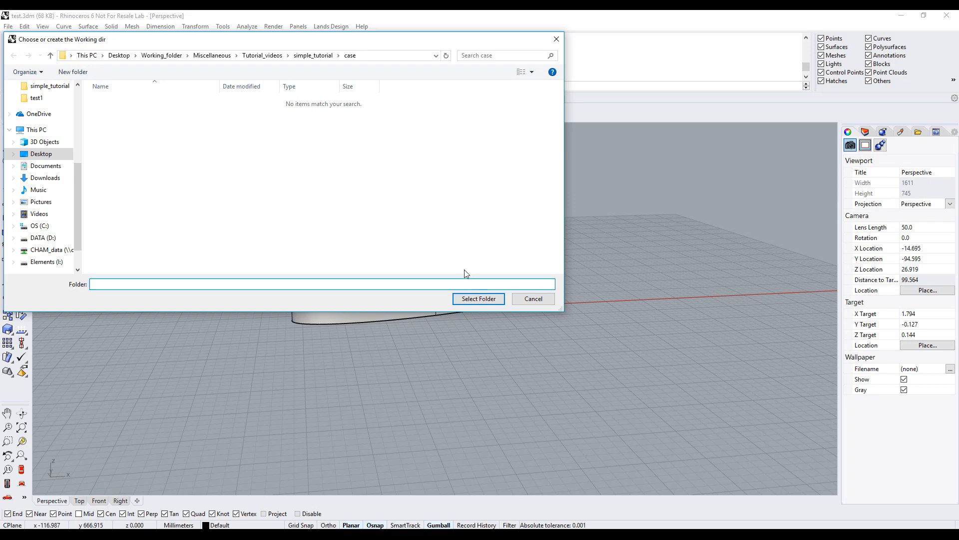
# Set the case folder as the working directory and start a new Core case
pyautogui.click(479, 298)
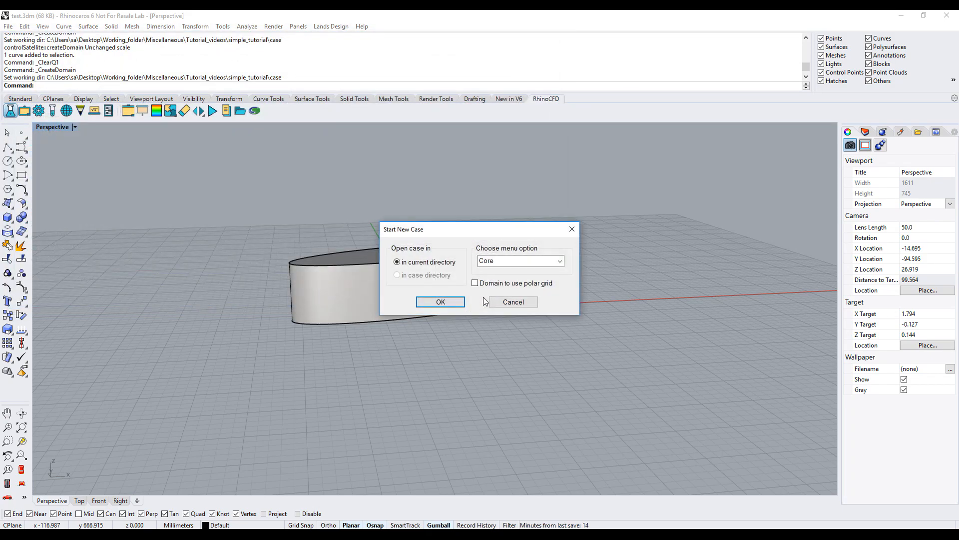
pyautogui.moveTo(511, 257)
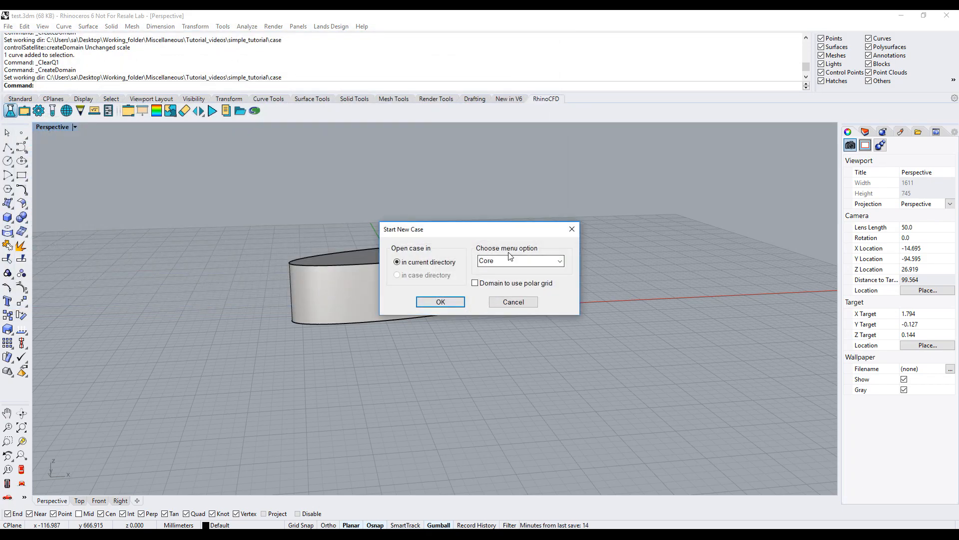
pyautogui.click(439, 302)
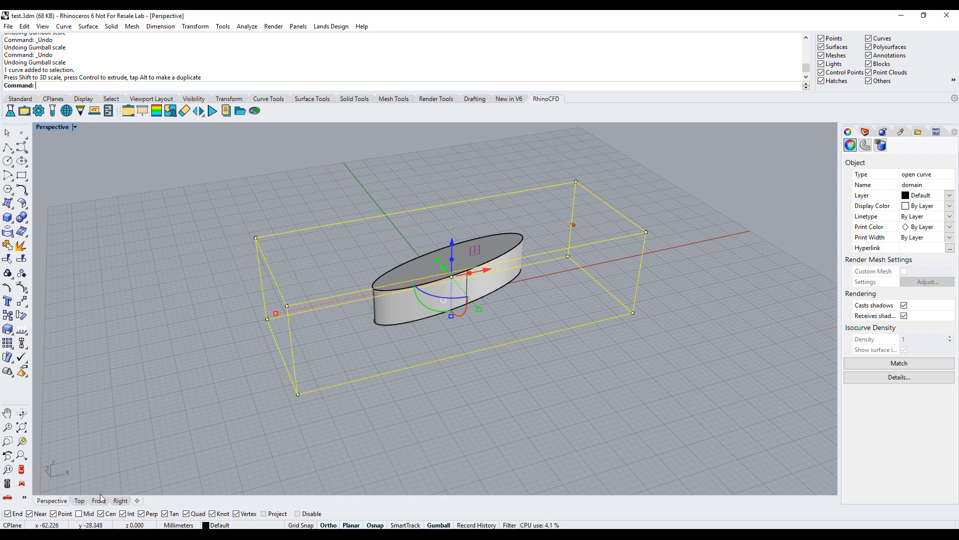
# Scale the domain box outward so it surrounds the elliptical cylinder generously
pyautogui.click(98, 501)
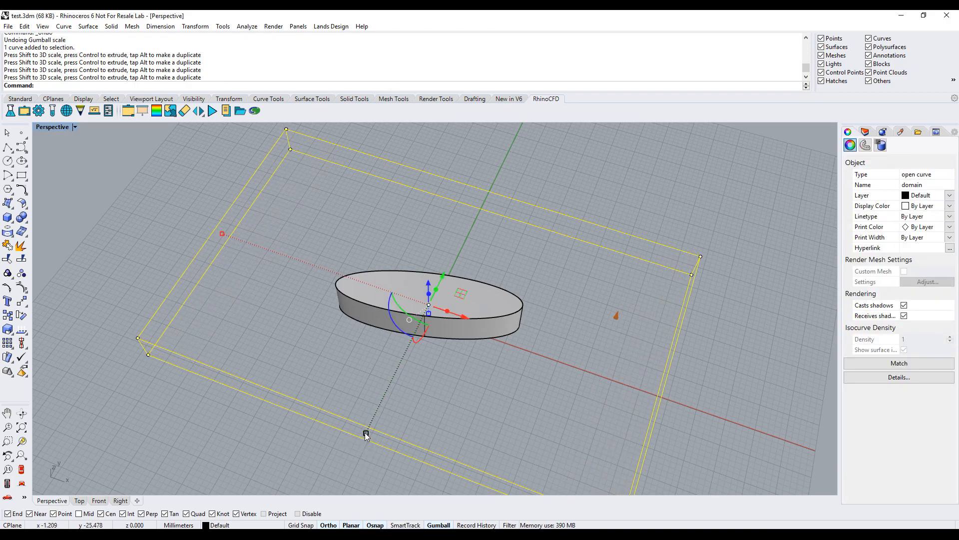
pyautogui.moveTo(366, 434); pyautogui.dragTo(348, 464)
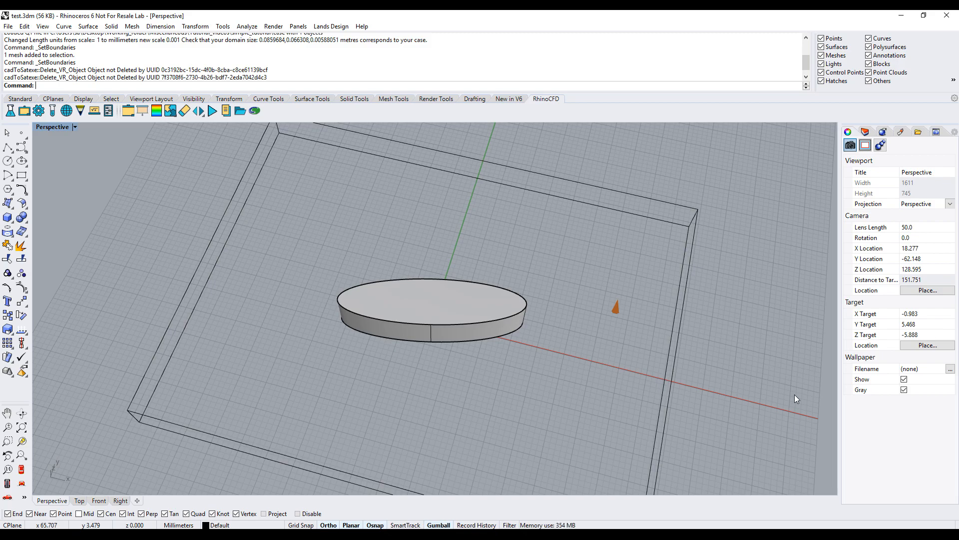
pyautogui.moveTo(404, 267)
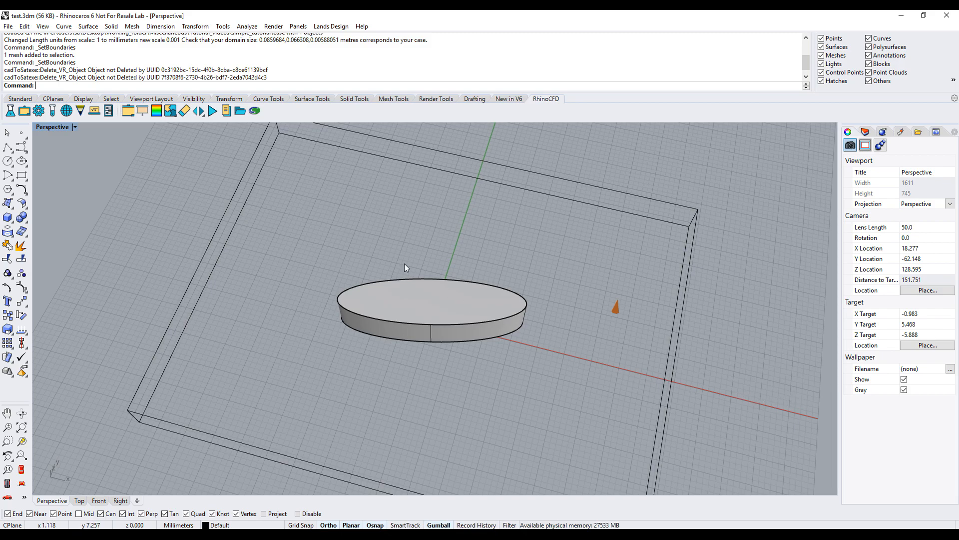
# In Domain Edge Conditions, set Xmin Flow to Yes and Xmax Open to Yes
pyautogui.click(24, 110)
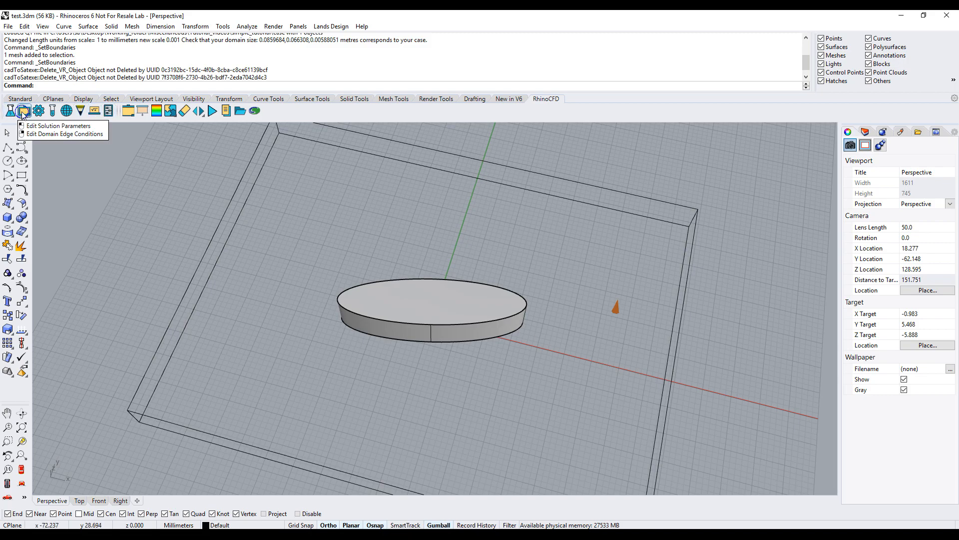
pyautogui.click(63, 133)
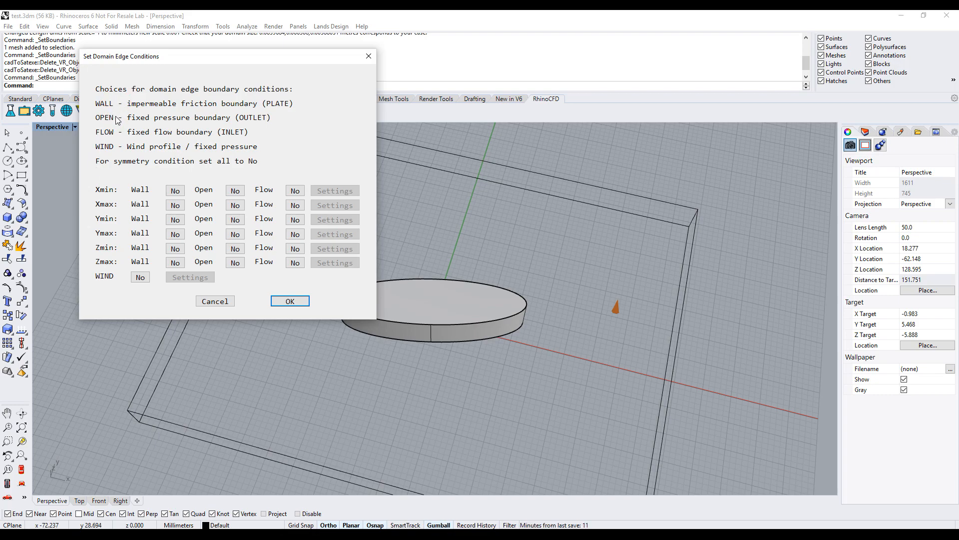
pyautogui.moveTo(118, 136)
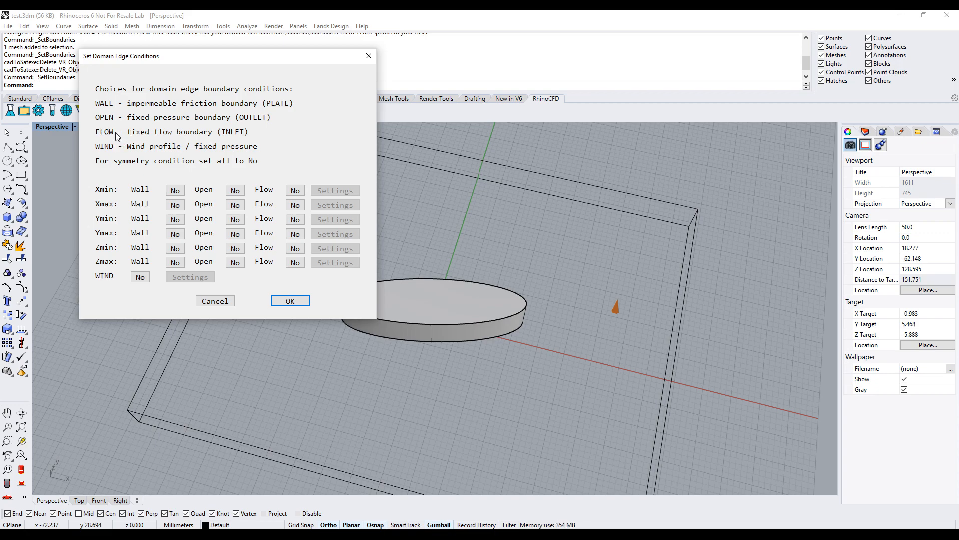
pyautogui.moveTo(84, 488)
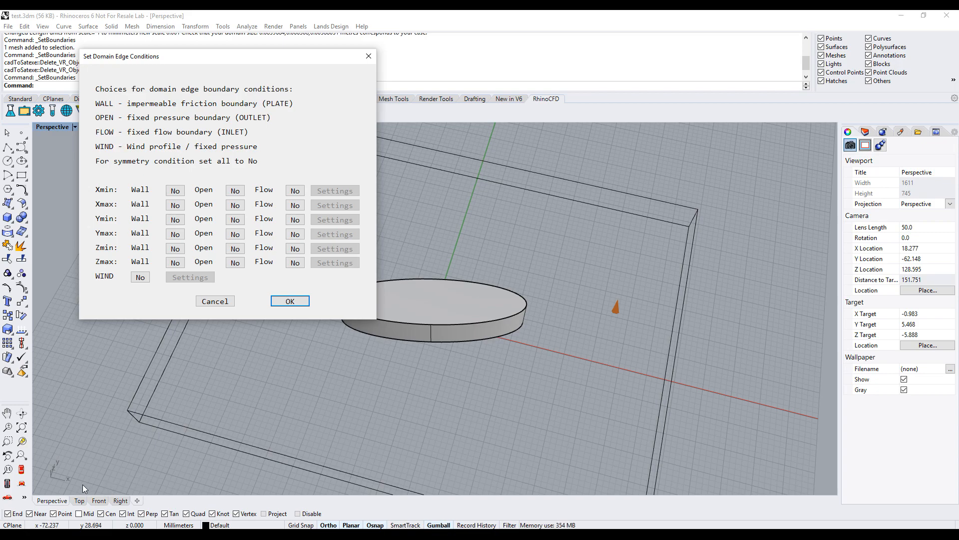
pyautogui.moveTo(58, 483)
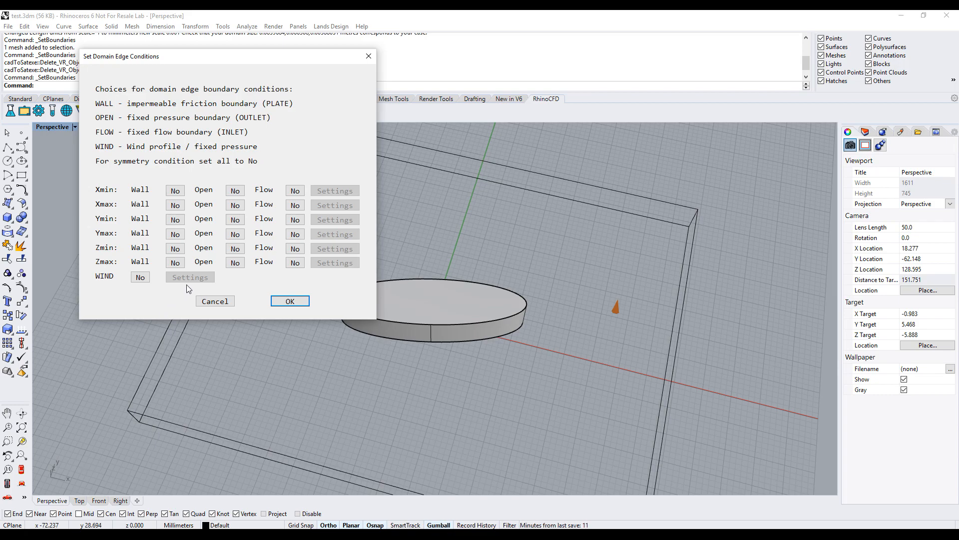
pyautogui.moveTo(284, 194)
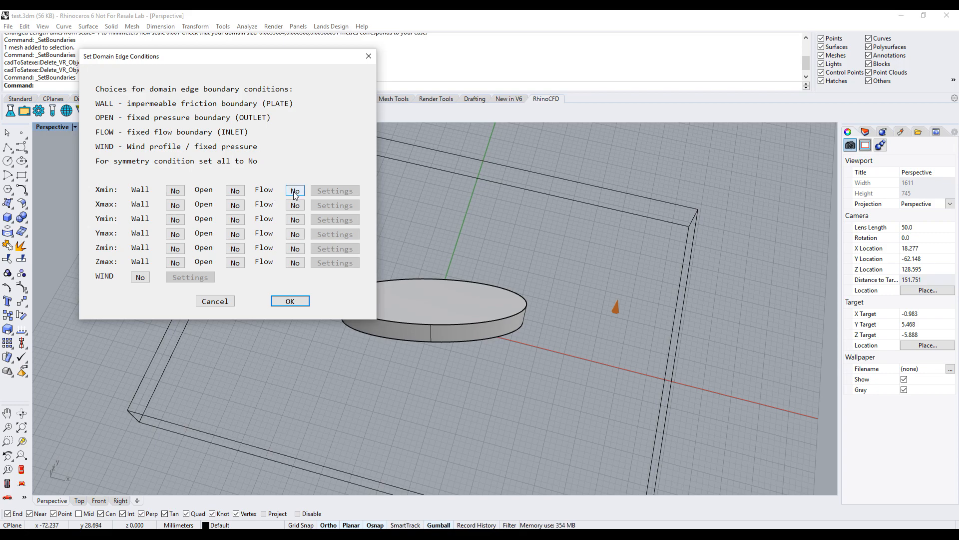
pyautogui.click(294, 191)
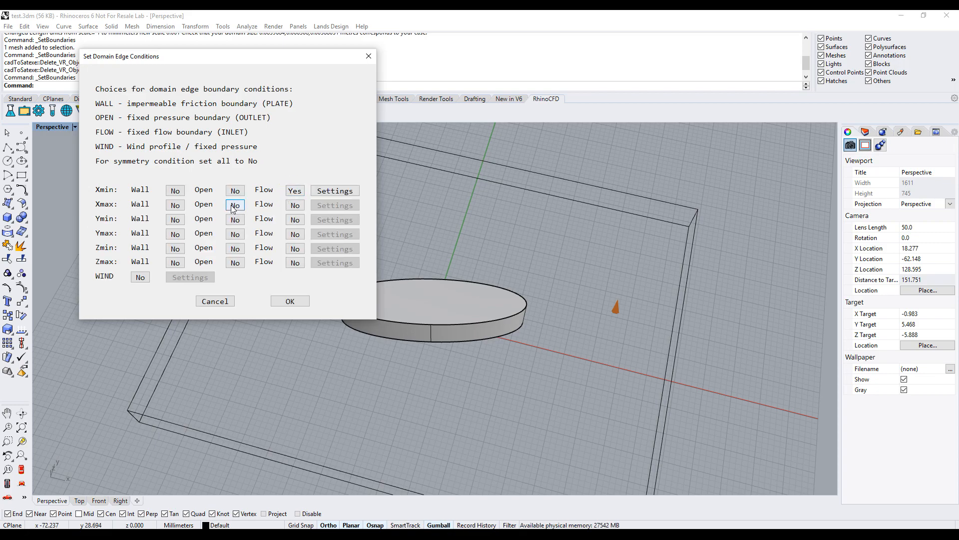
pyautogui.click(234, 204)
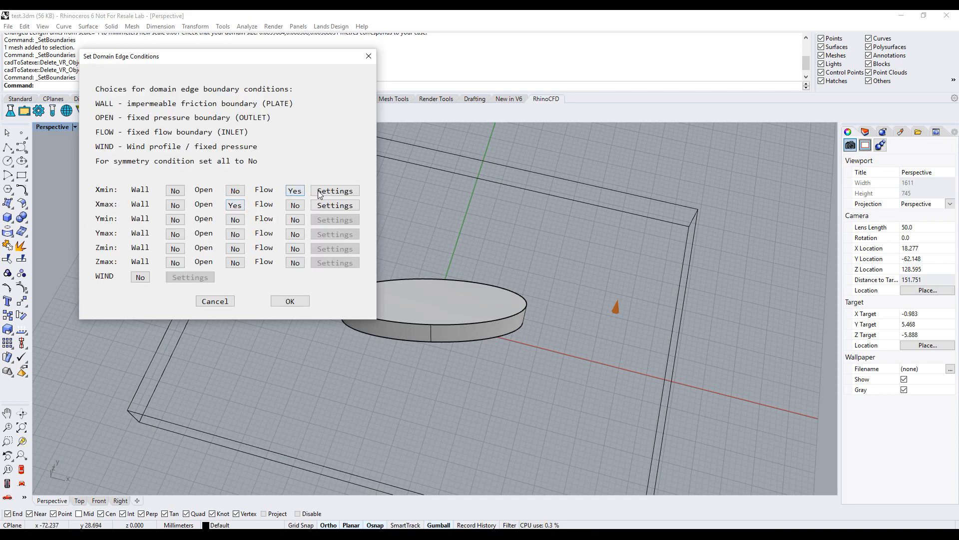
pyautogui.click(334, 190)
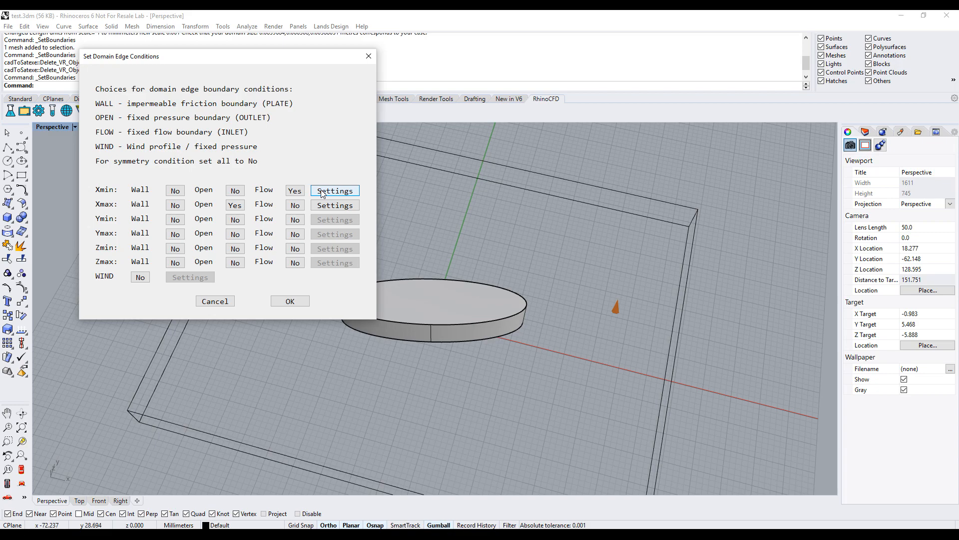
pyautogui.click(335, 190)
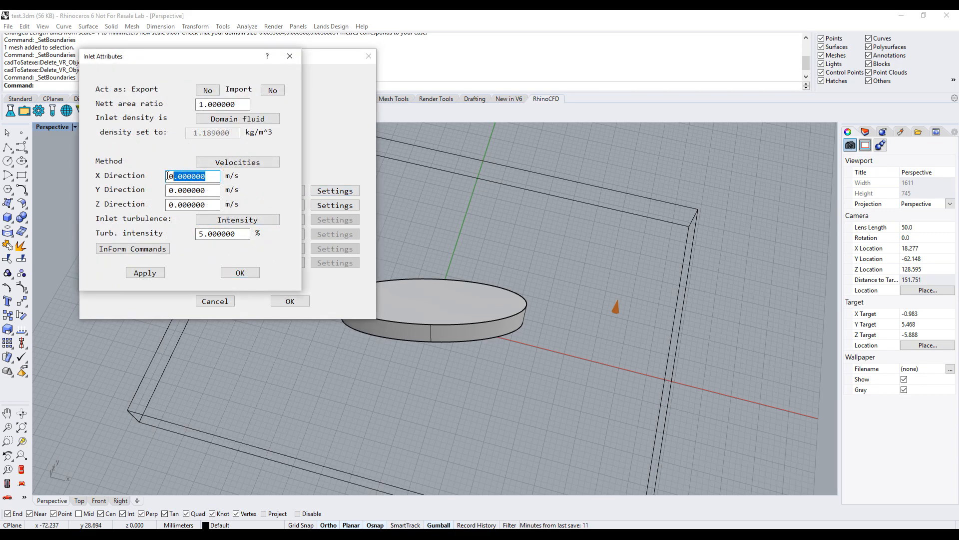
# Enter an inlet X velocity of 1 m/s and apply the edge conditions
pyautogui.write('1')
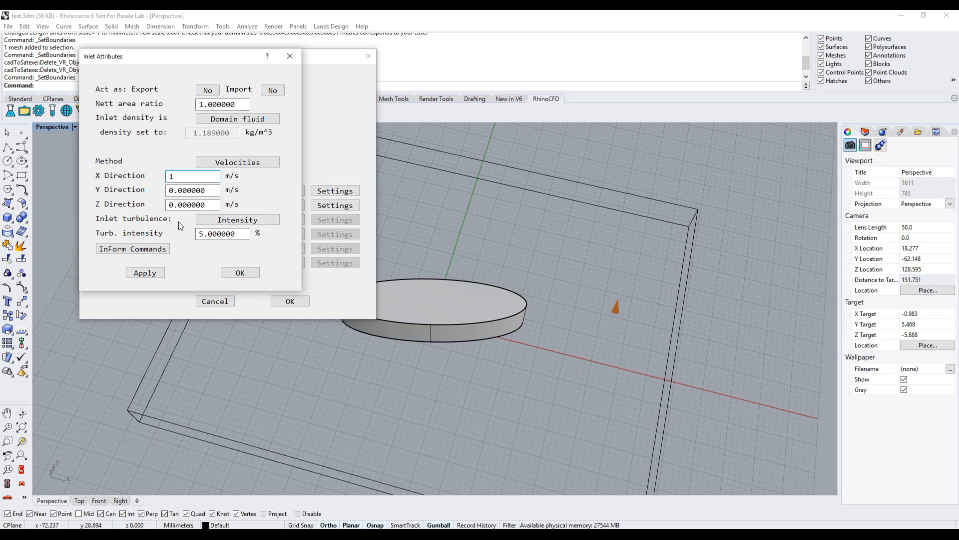
pyautogui.click(240, 272)
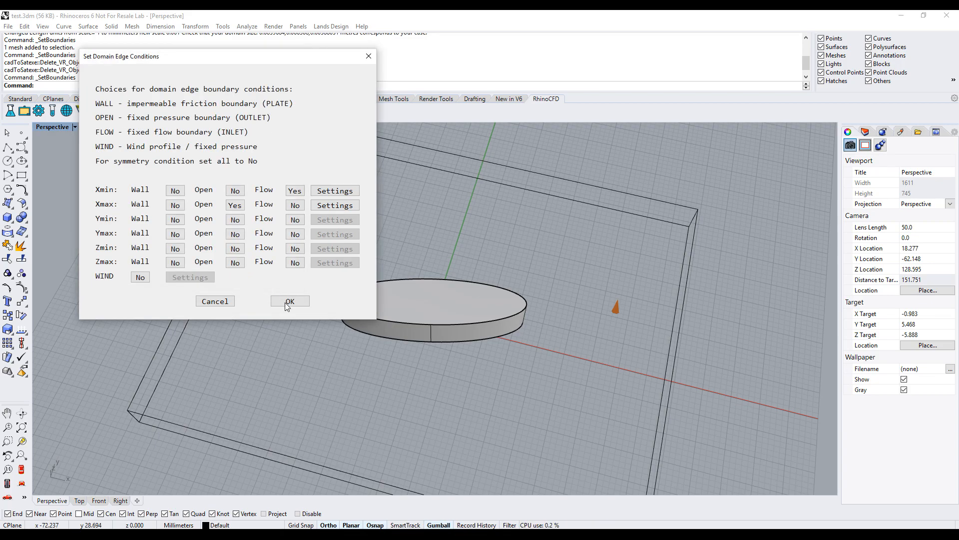
pyautogui.click(290, 301)
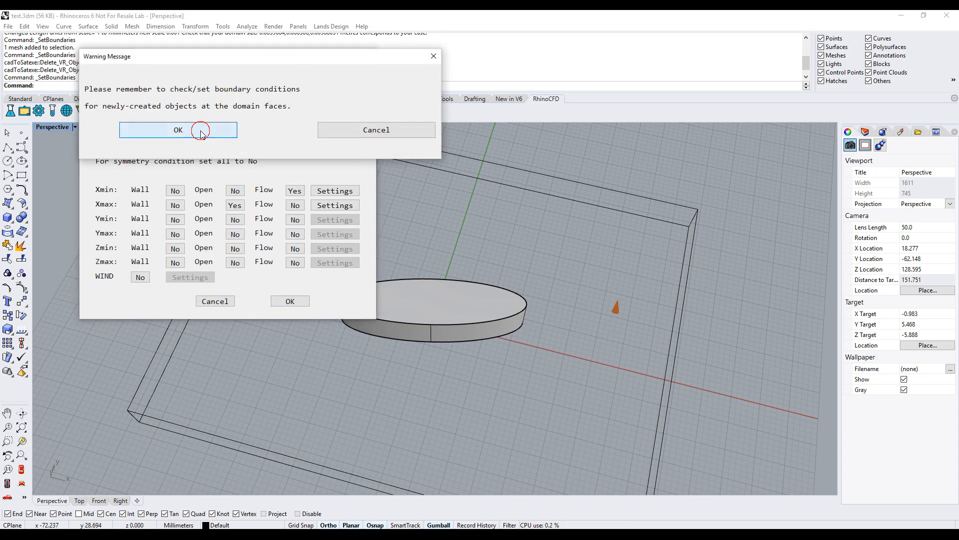
pyautogui.click(177, 130)
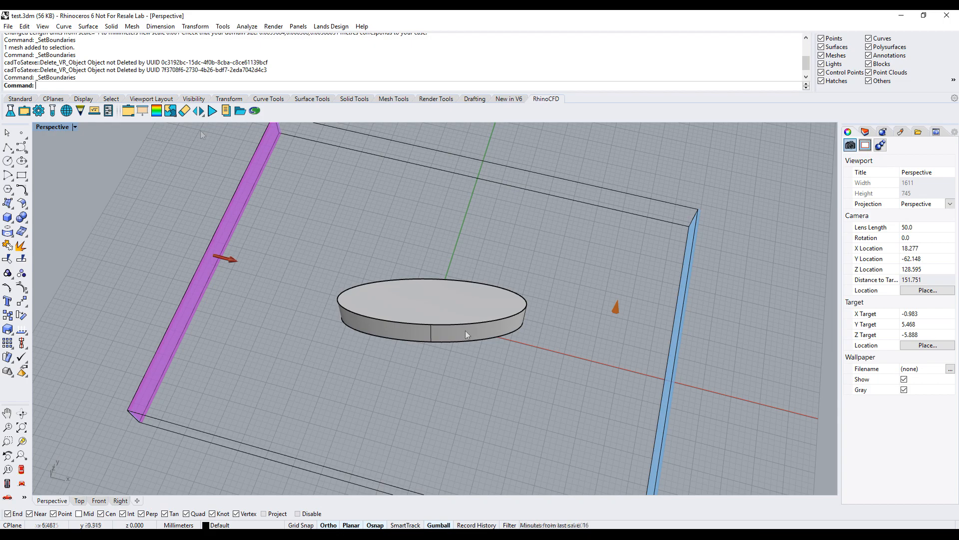
pyautogui.moveTo(466, 334)
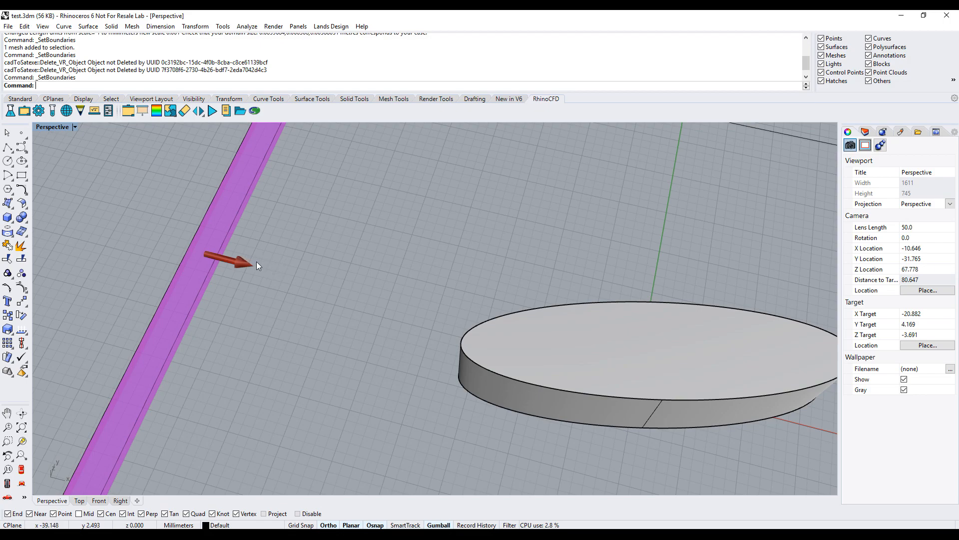
pyautogui.moveTo(257, 265)
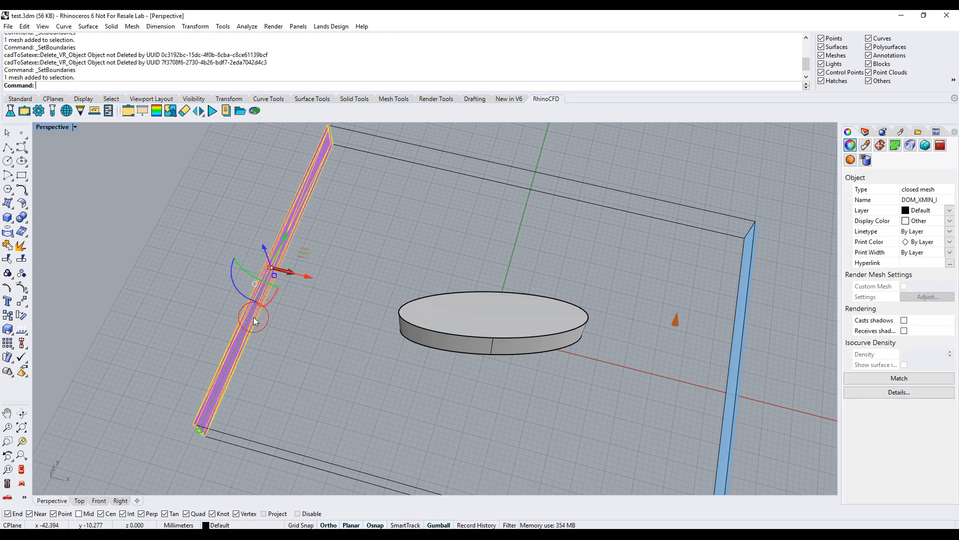
pyautogui.click(24, 111)
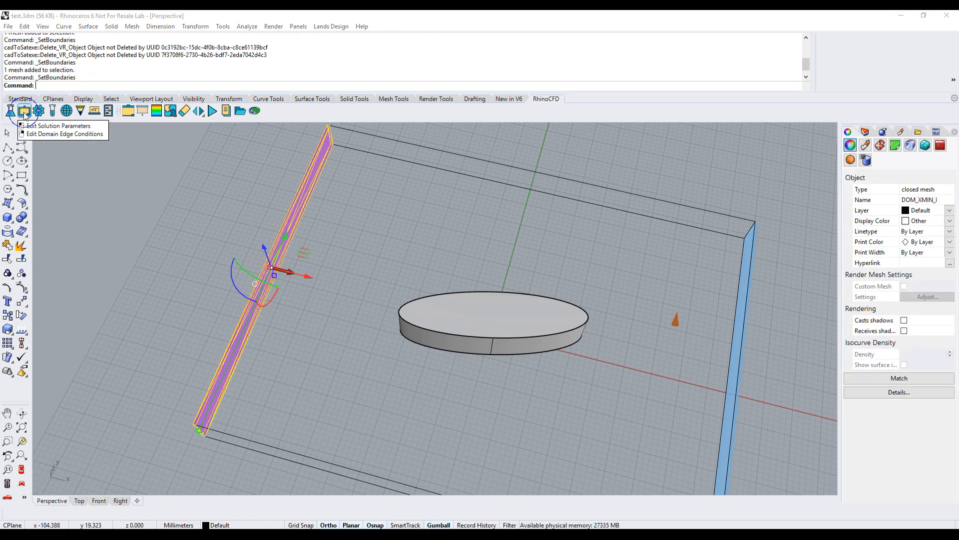
pyautogui.click(65, 133)
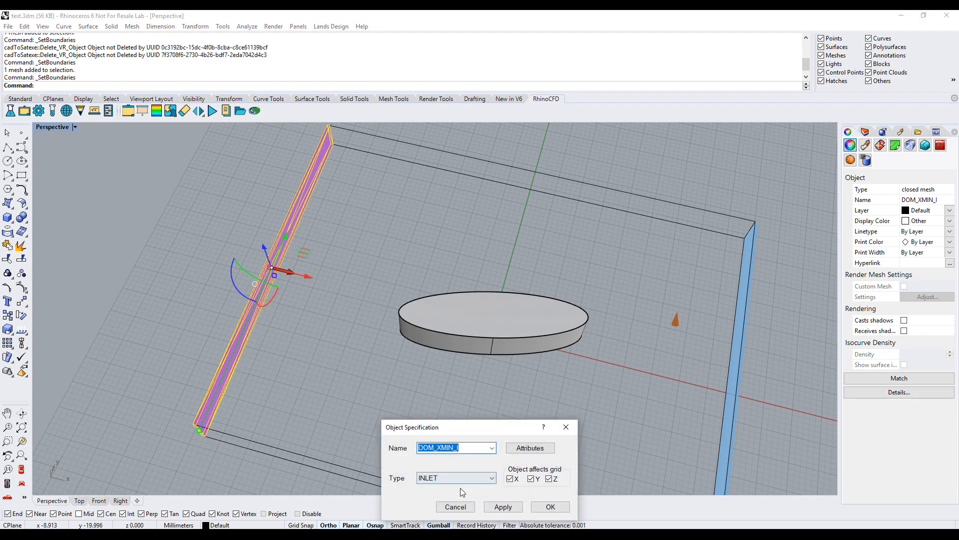
pyautogui.click(529, 447)
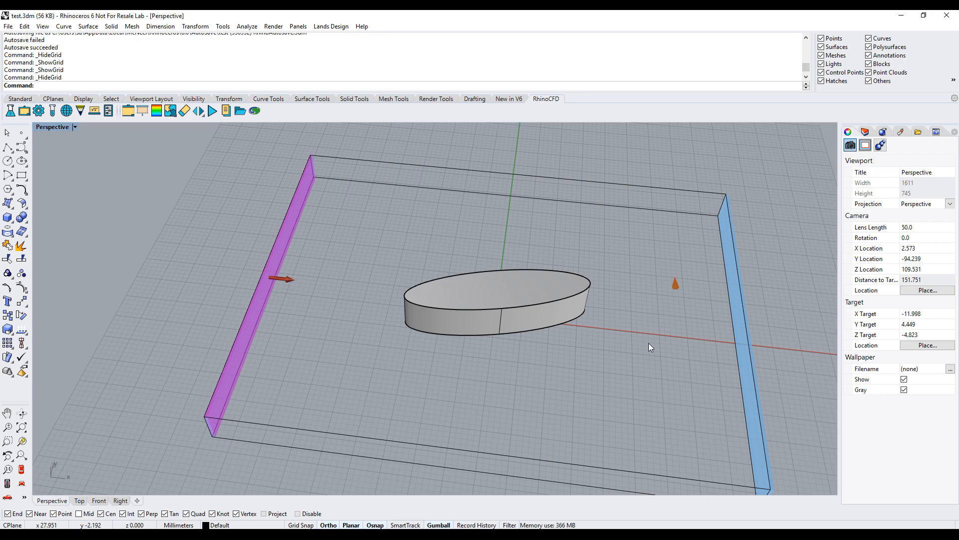
pyautogui.moveTo(223, 232)
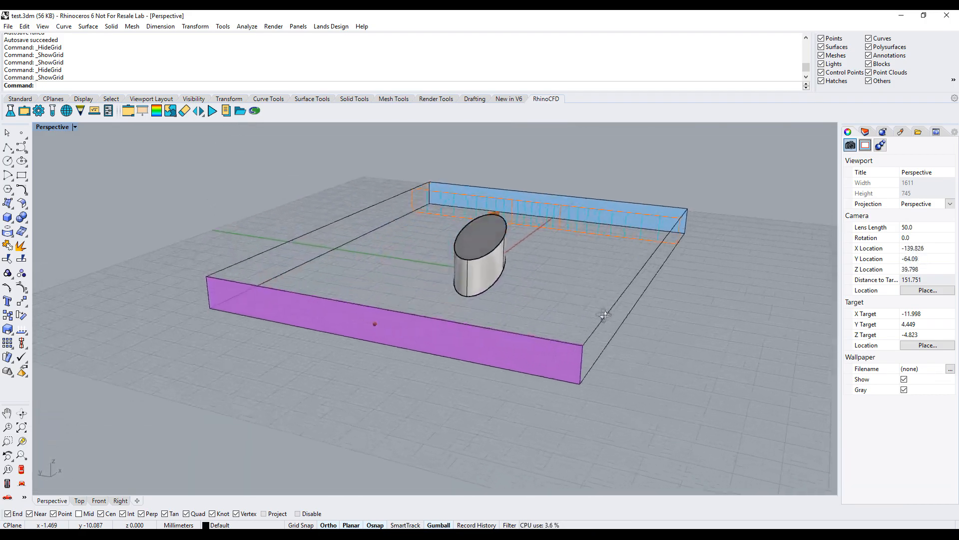
# Orbit the Perspective view to see the gridded domain from low and side-on
pyautogui.moveTo(604, 315); pyautogui.dragTo(608, 334)
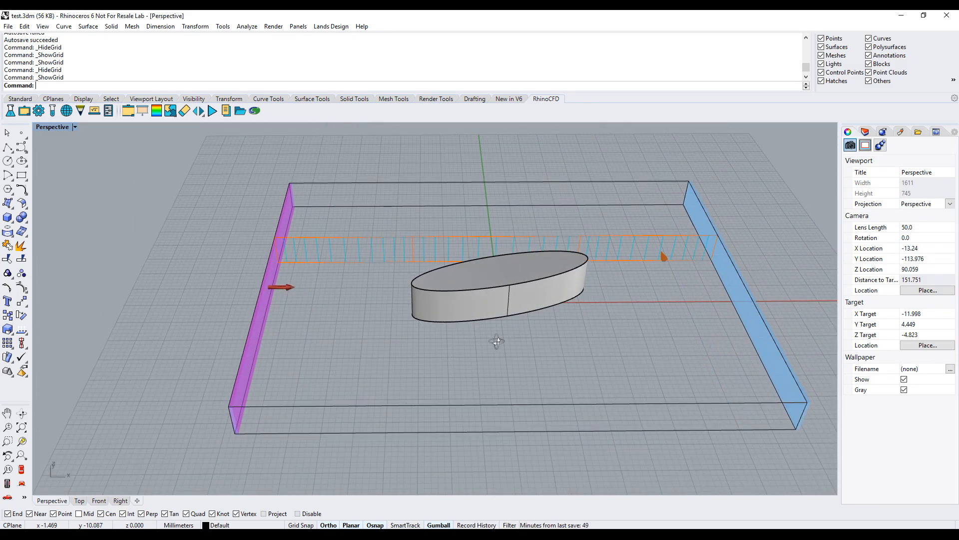
pyautogui.moveTo(495, 275); pyautogui.dragTo(392, 276)
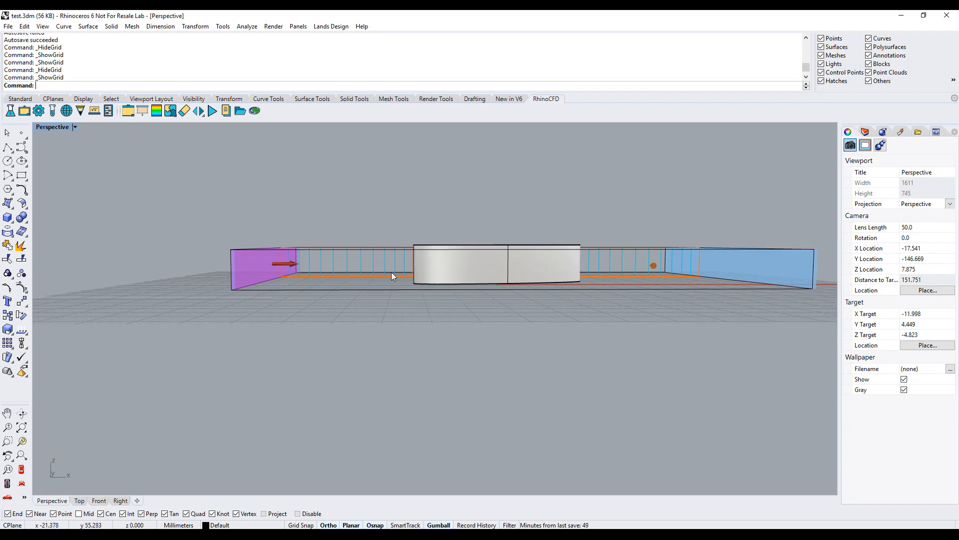
pyautogui.moveTo(383, 289)
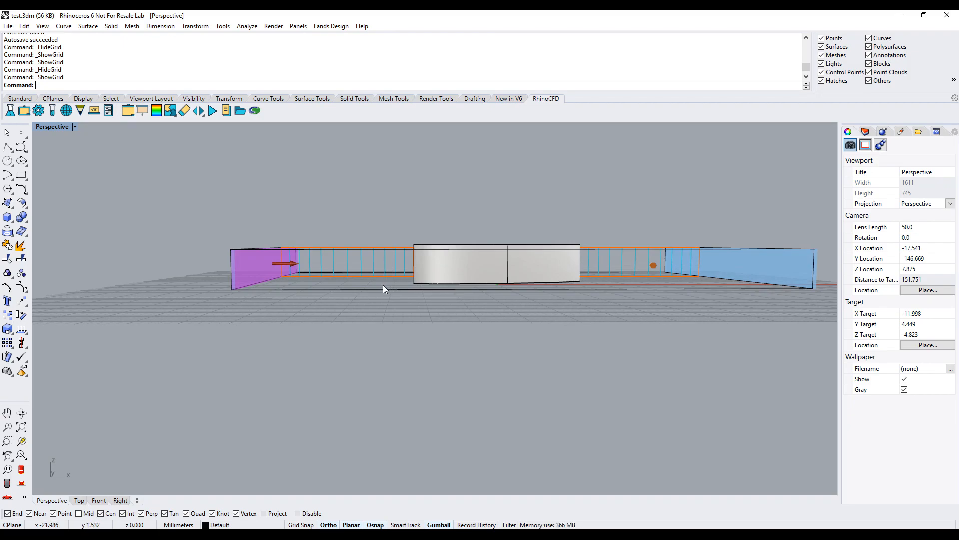
pyautogui.moveTo(387, 267)
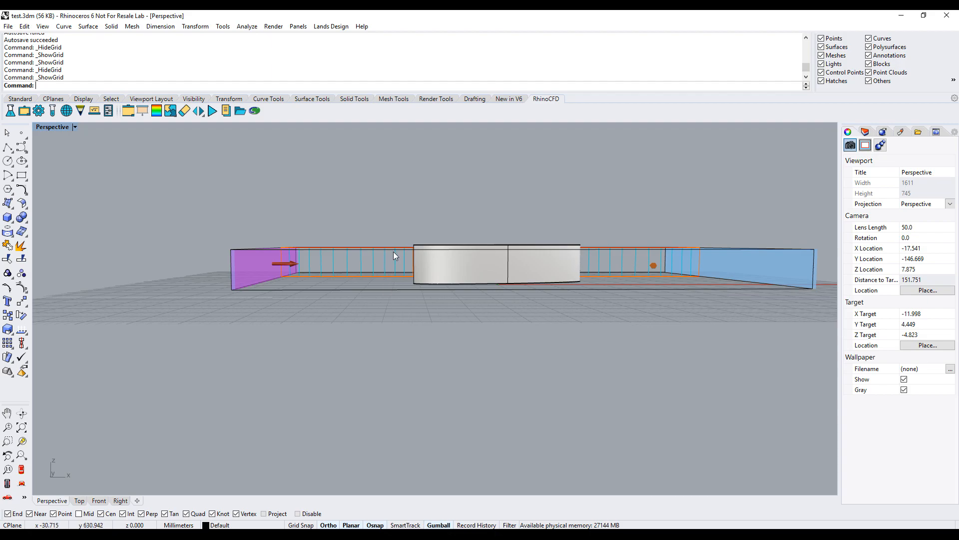
pyautogui.moveTo(395, 280)
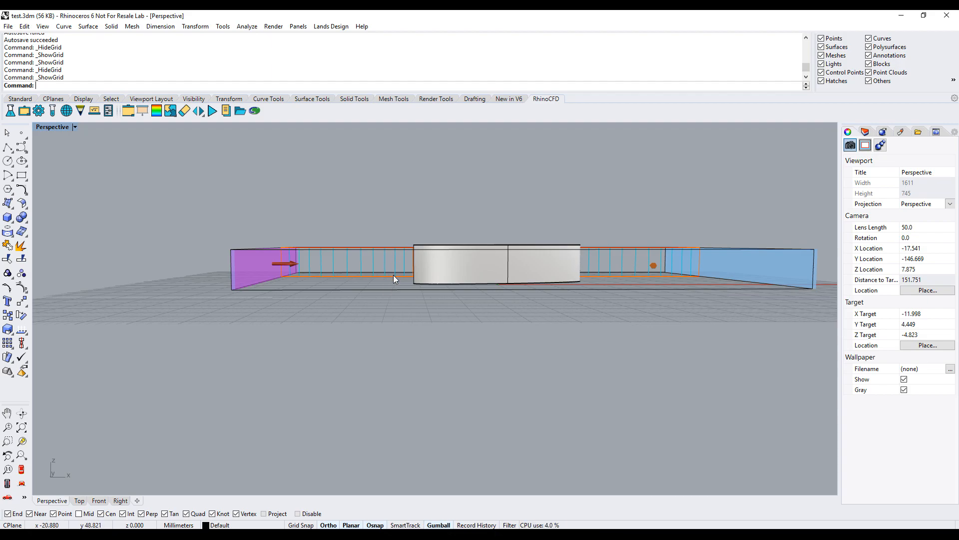
# Increase the X-direction cell count with the Auto meshing slider and apply it
pyautogui.moveTo(395, 279); pyautogui.dragTo(534, 316)
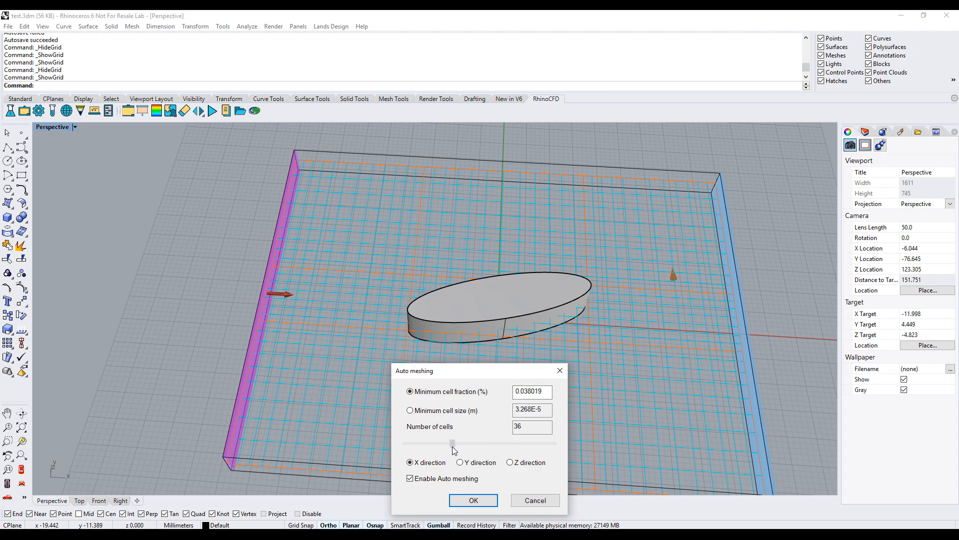
pyautogui.moveTo(453, 443); pyautogui.dragTo(535, 444)
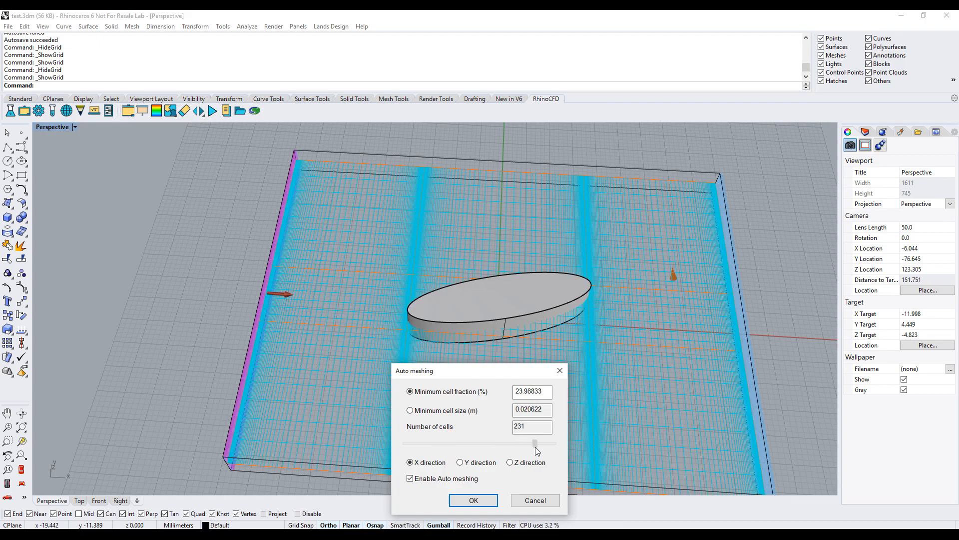
pyautogui.moveTo(535, 444); pyautogui.dragTo(533, 443)
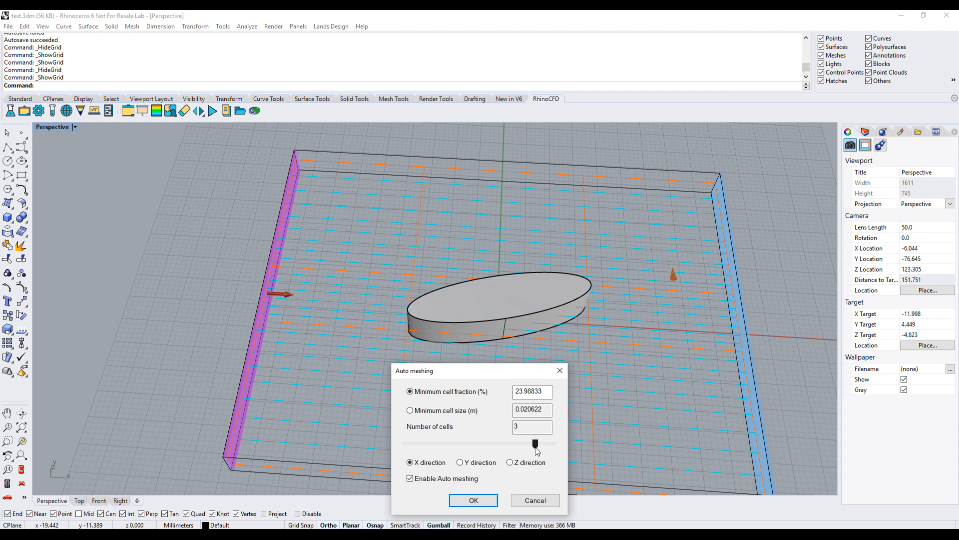
pyautogui.click(473, 500)
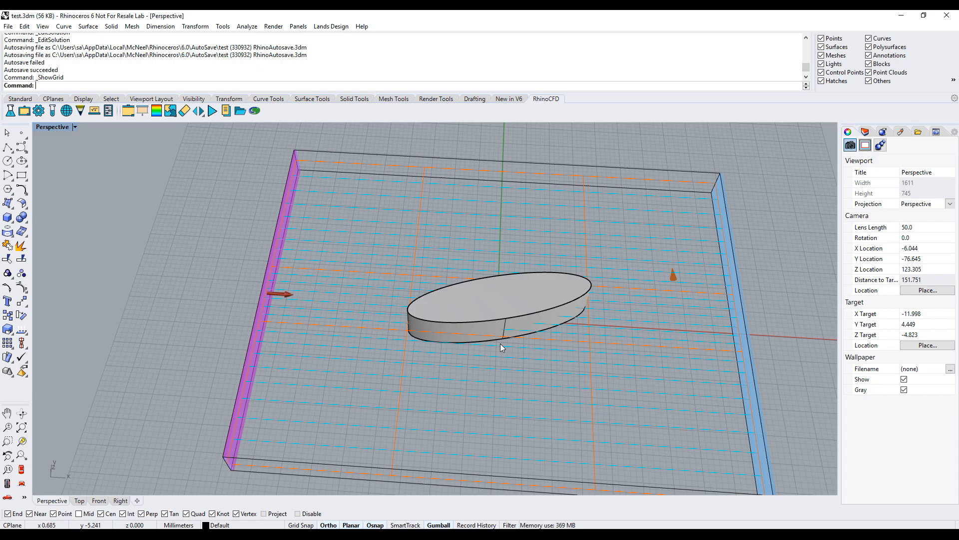
# Browse the Gases and Liquids lists for the domain material, keeping air at 20 °C
pyautogui.click(24, 110)
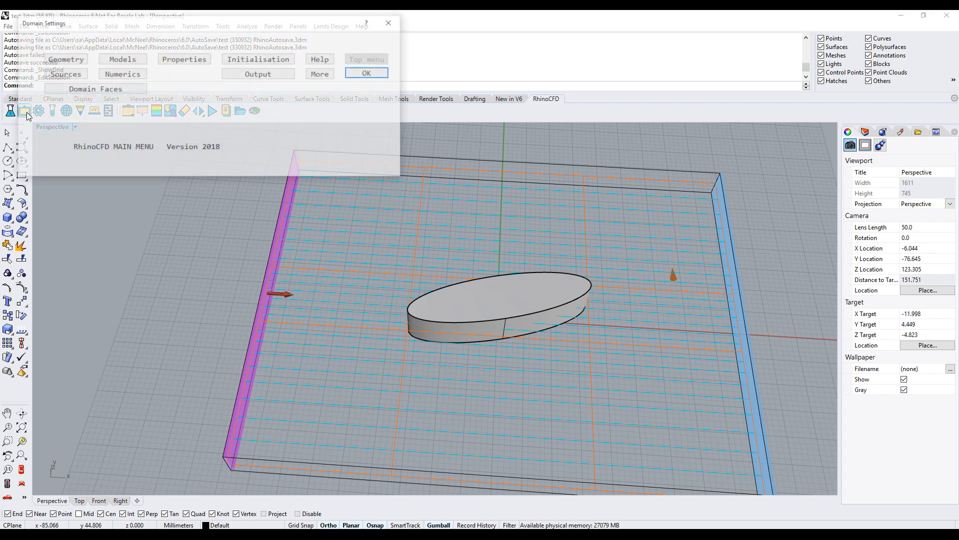
pyautogui.click(184, 59)
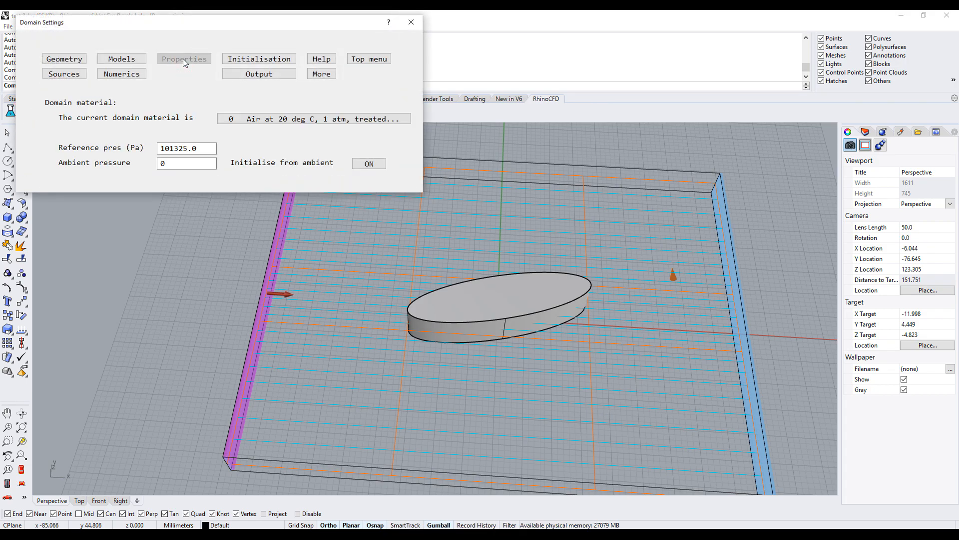
pyautogui.click(313, 119)
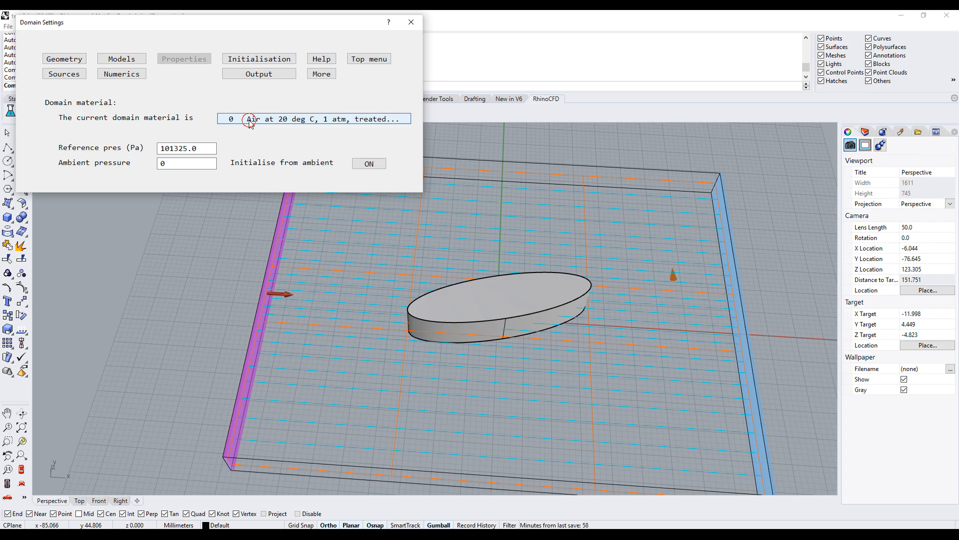
pyautogui.click(313, 119)
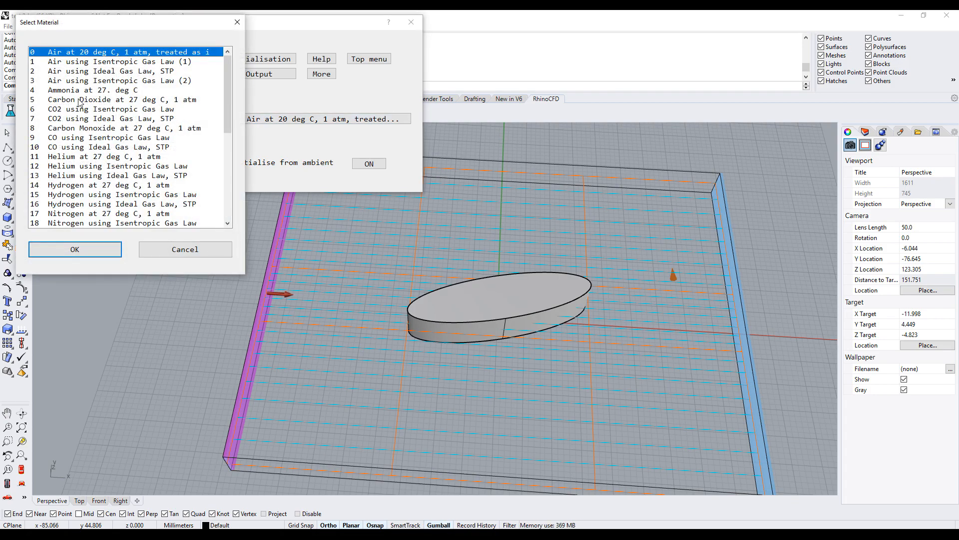
pyautogui.click(110, 109)
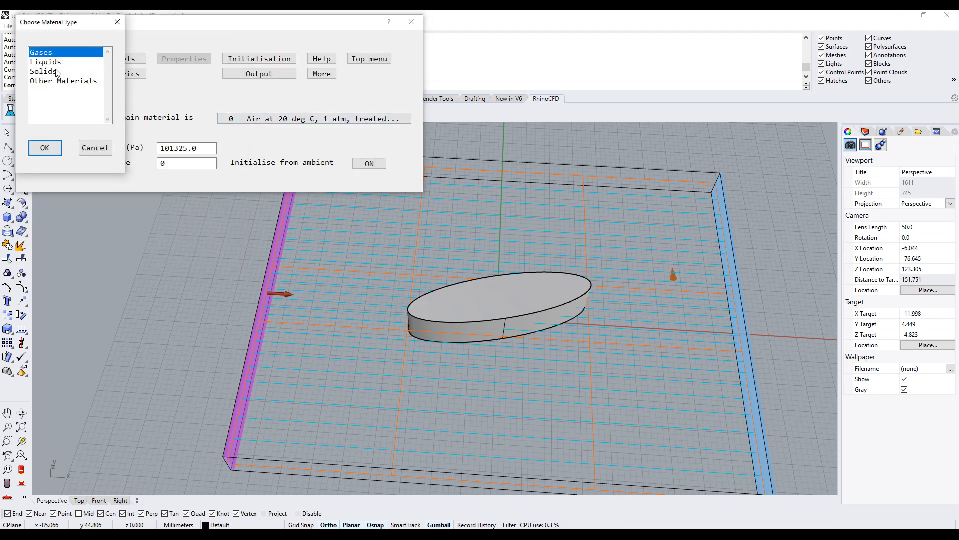
pyautogui.click(44, 148)
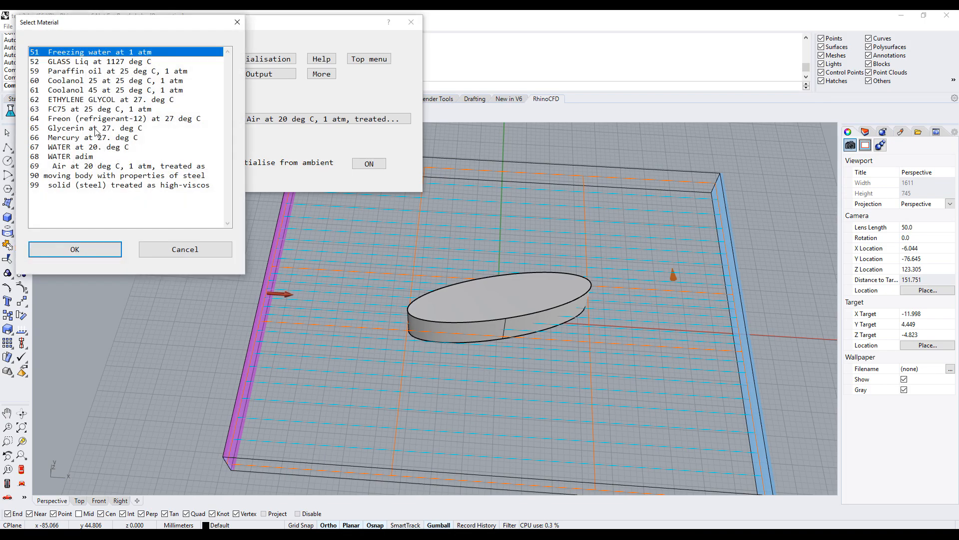
pyautogui.click(92, 147)
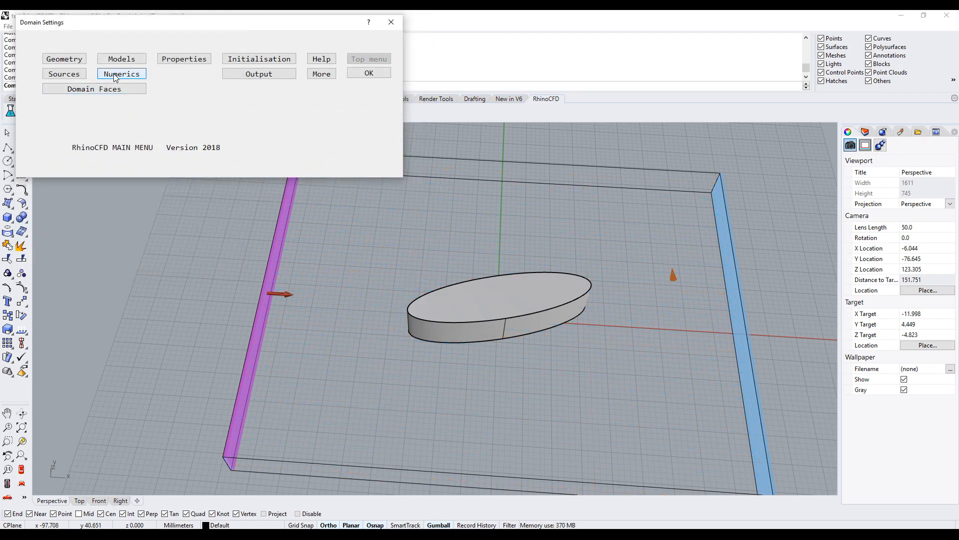
# Open Numerics to view 1000 iterations and the 1.000E-3 % convergence criterion
pyautogui.click(121, 73)
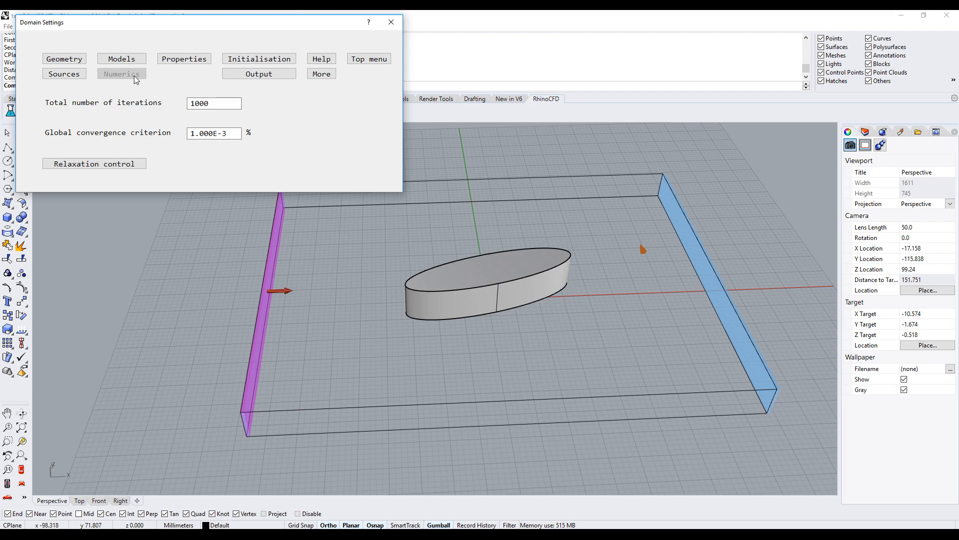
# Set reference velocity 1 and length 0.1, disabling automatic convergence control
pyautogui.click(94, 163)
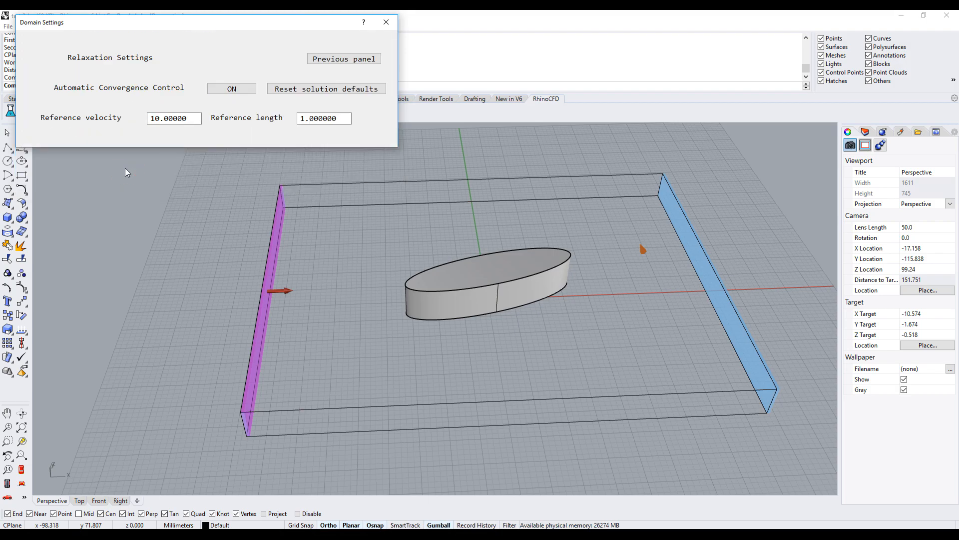
pyautogui.click(231, 88)
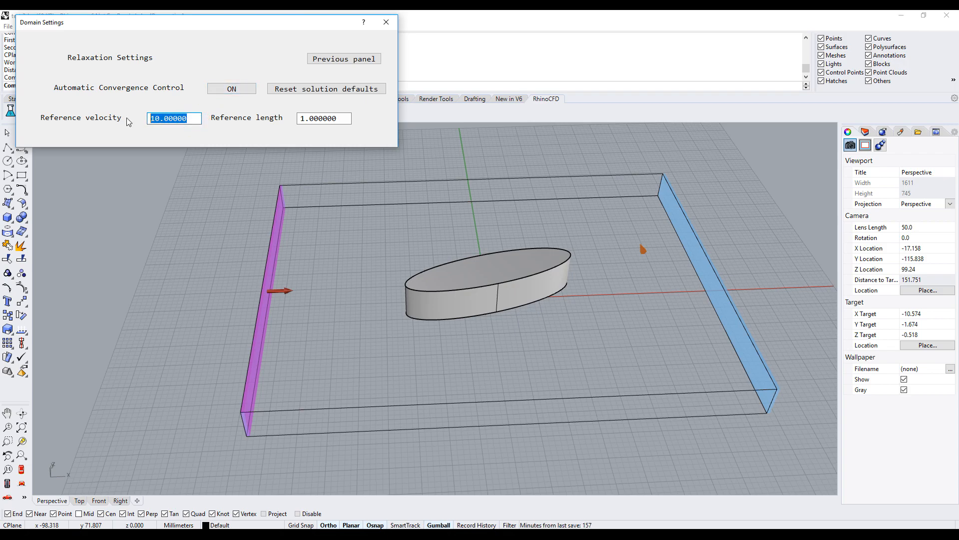
pyautogui.write('1')
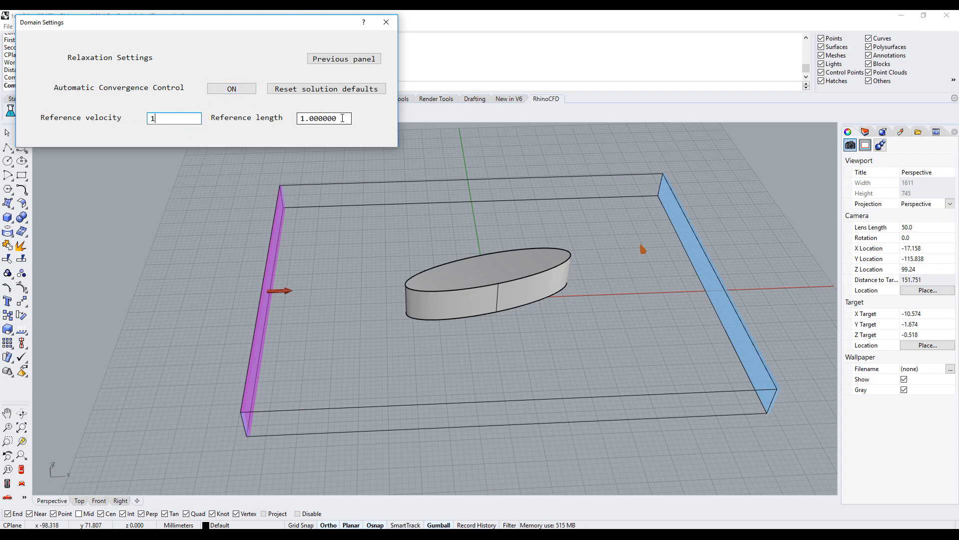
pyautogui.write('0.1')
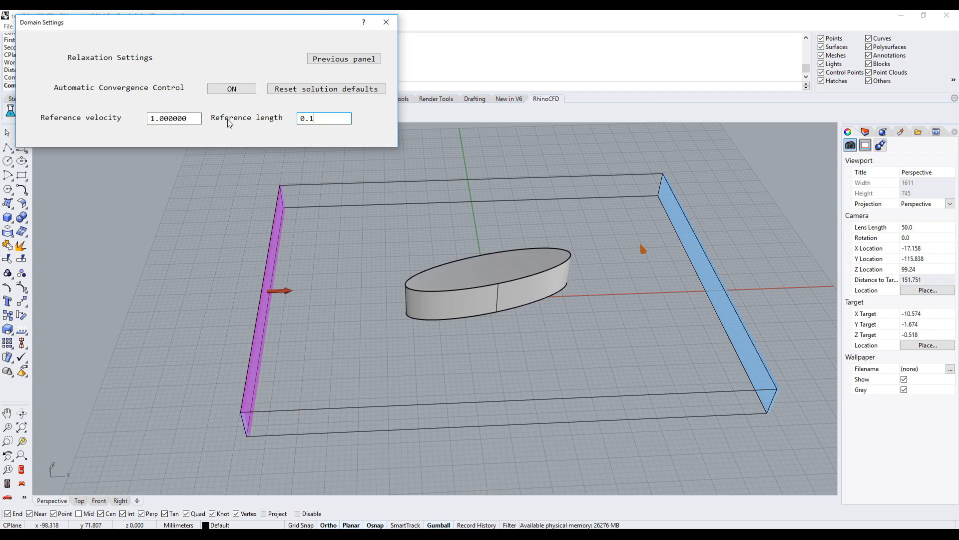
pyautogui.click(231, 89)
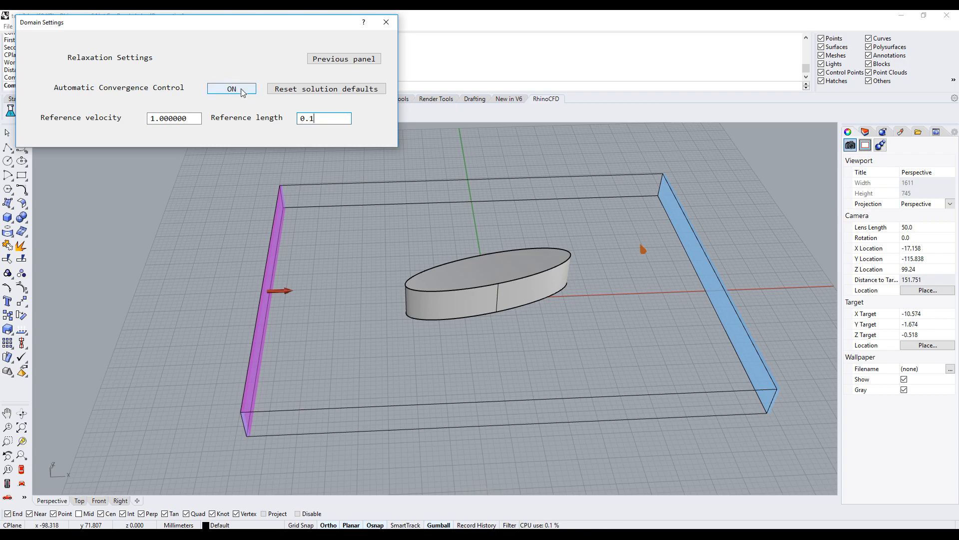
pyautogui.click(232, 89)
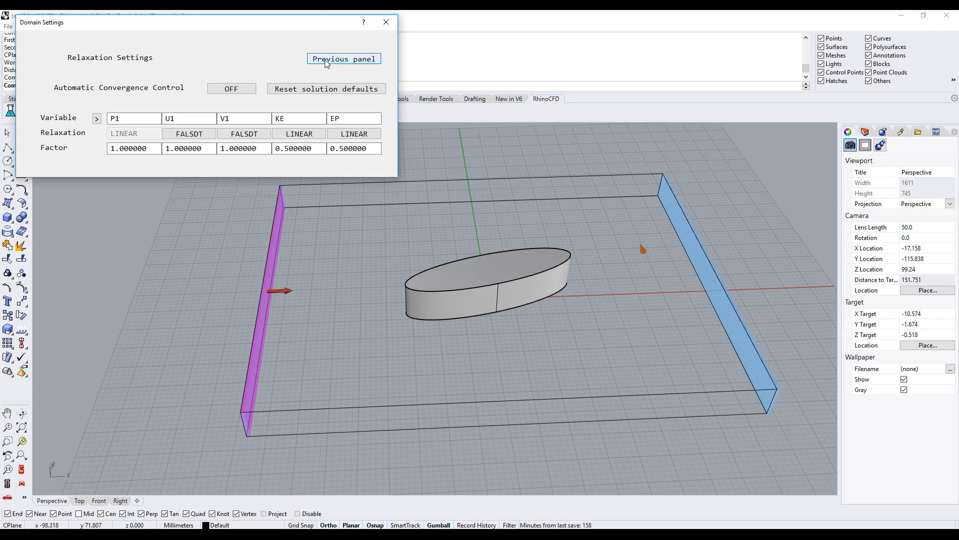
pyautogui.click(343, 59)
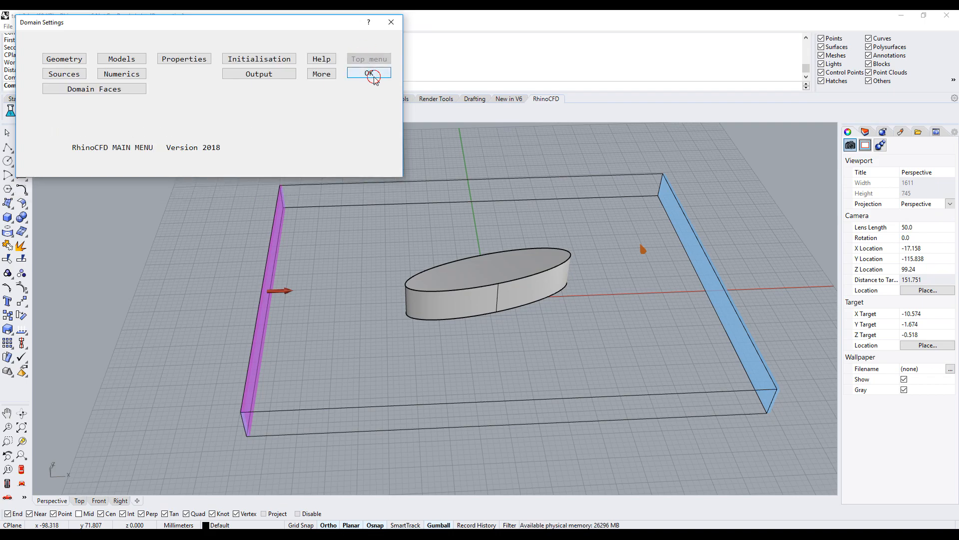
# Close Domain Settings and run the sequential solver to 1000 sweeps
pyautogui.click(368, 73)
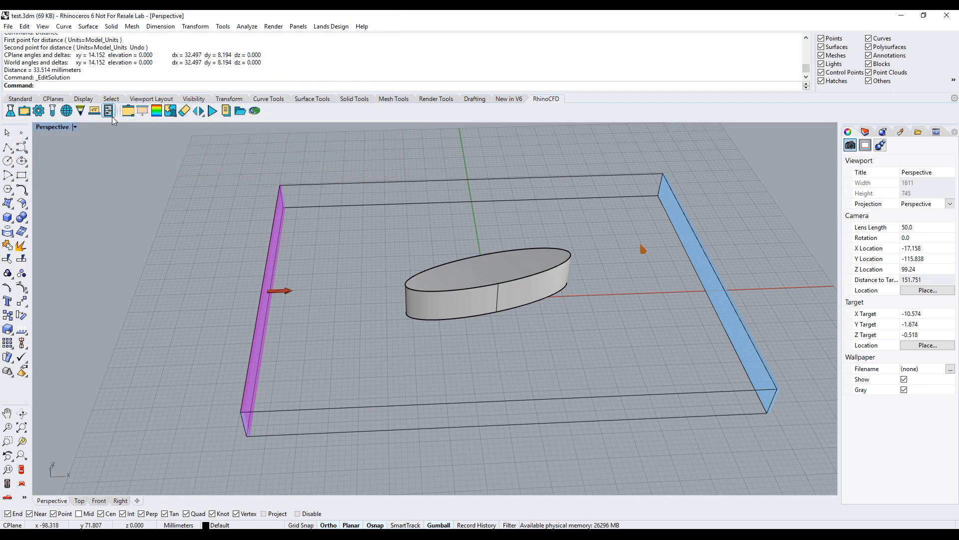
pyautogui.click(109, 111)
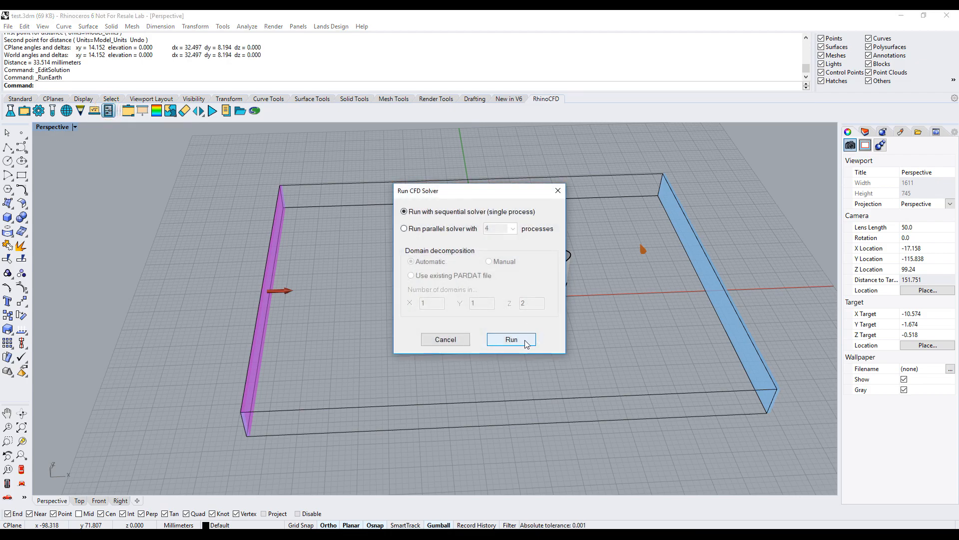
pyautogui.click(511, 340)
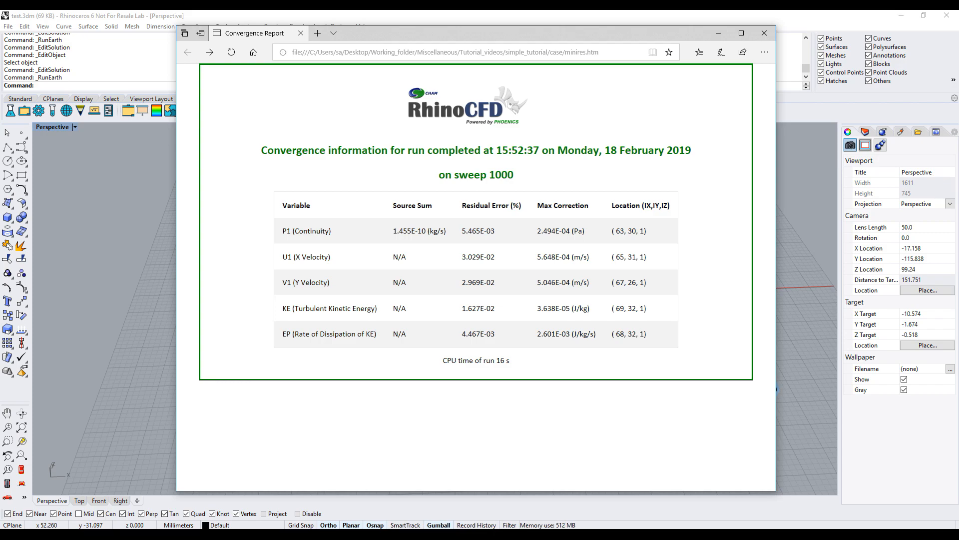
pyautogui.moveTo(574, 320)
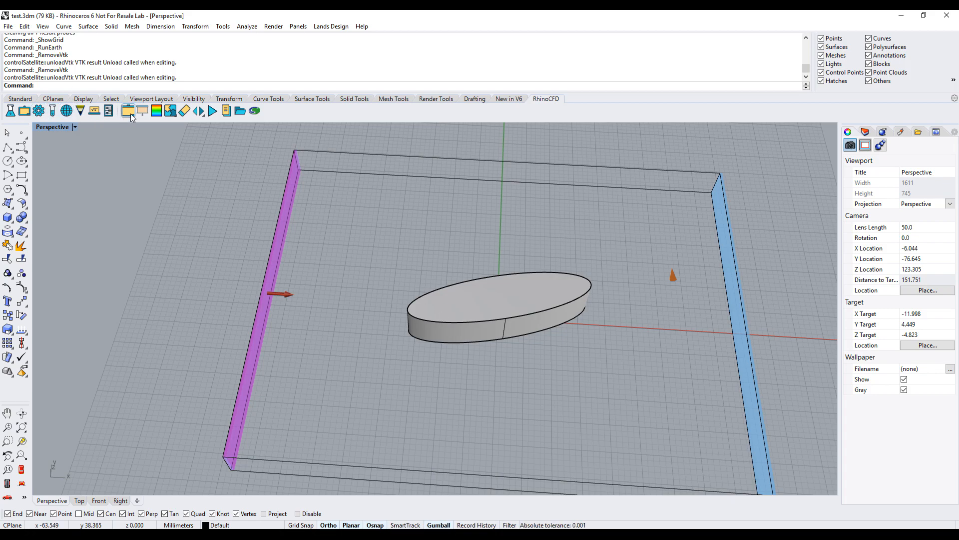
# Load the solved flow results and accept the Viewer Options to show the velocity contour cut plane
pyautogui.click(128, 110)
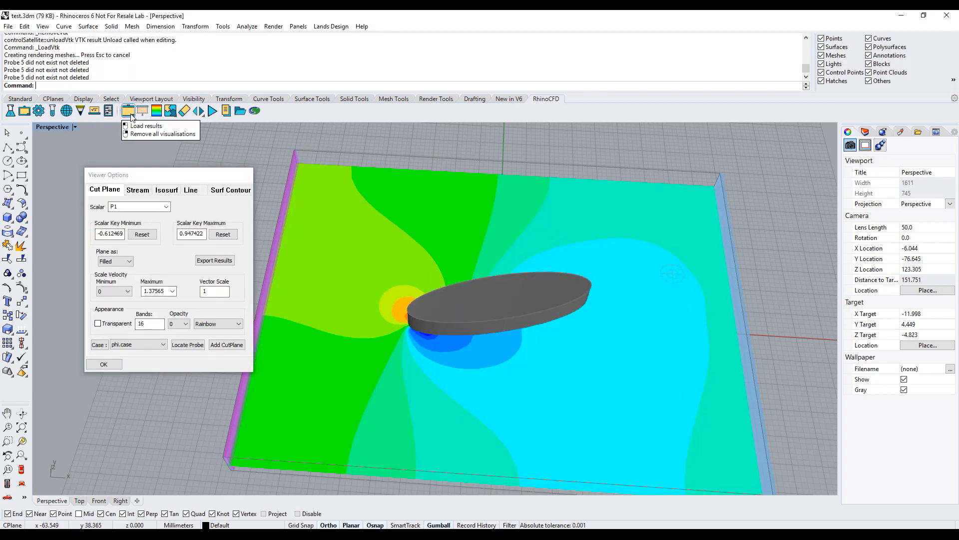
pyautogui.click(165, 207)
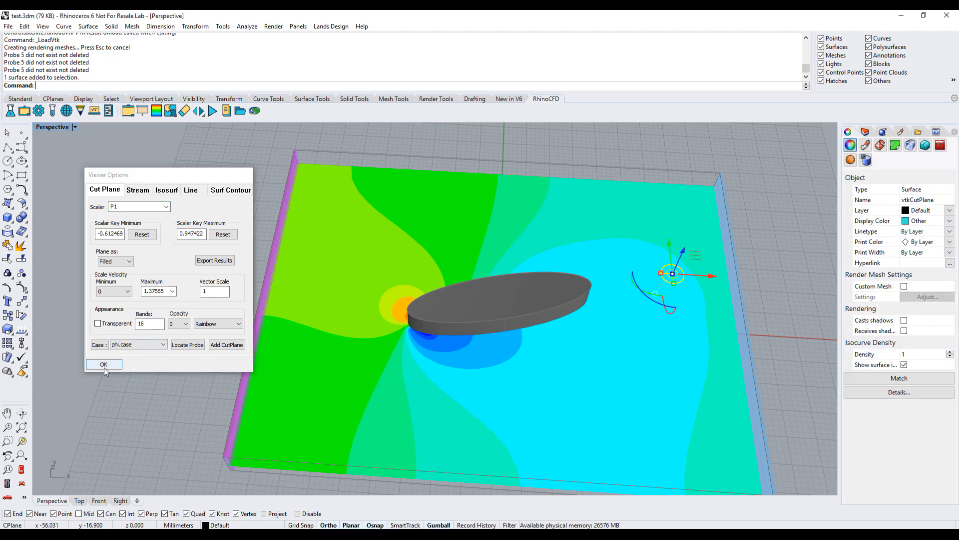
pyautogui.click(104, 365)
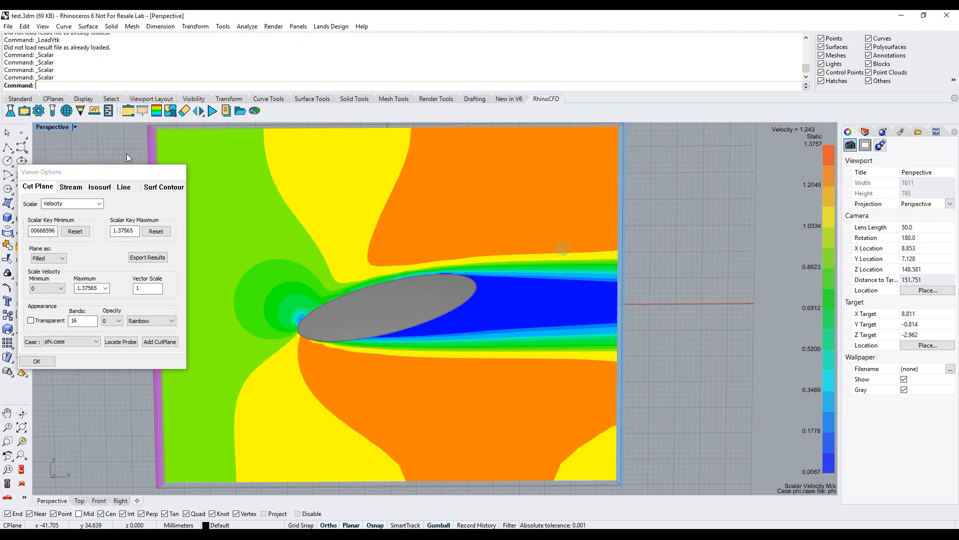
# Display the cut plane as velocity vector arrows, then browse the Stream and Isosurf options
pyautogui.click(48, 258)
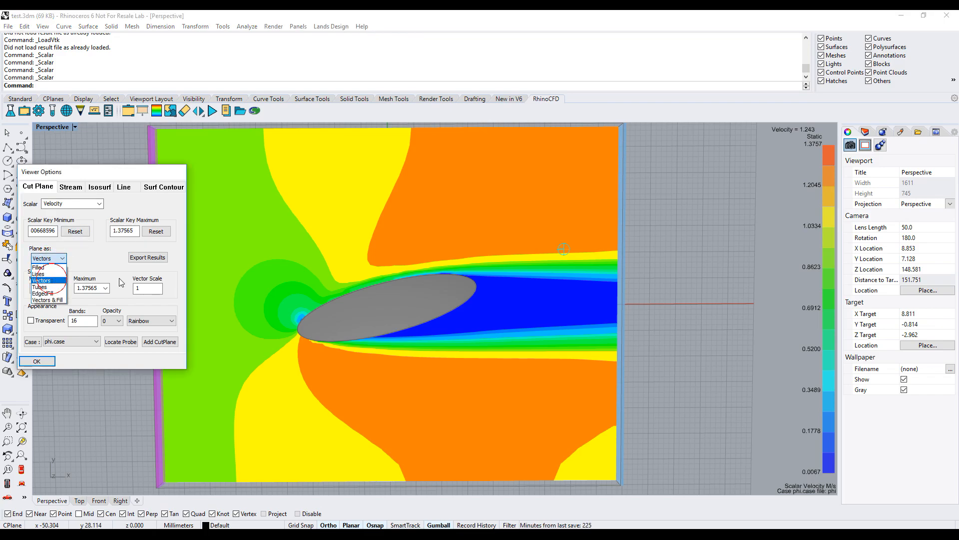
pyautogui.click(40, 281)
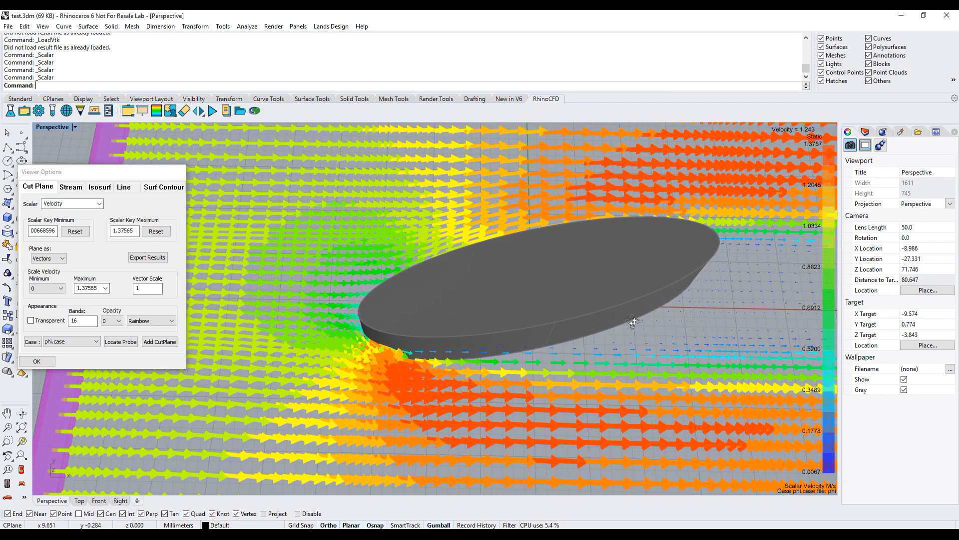
pyautogui.click(71, 186)
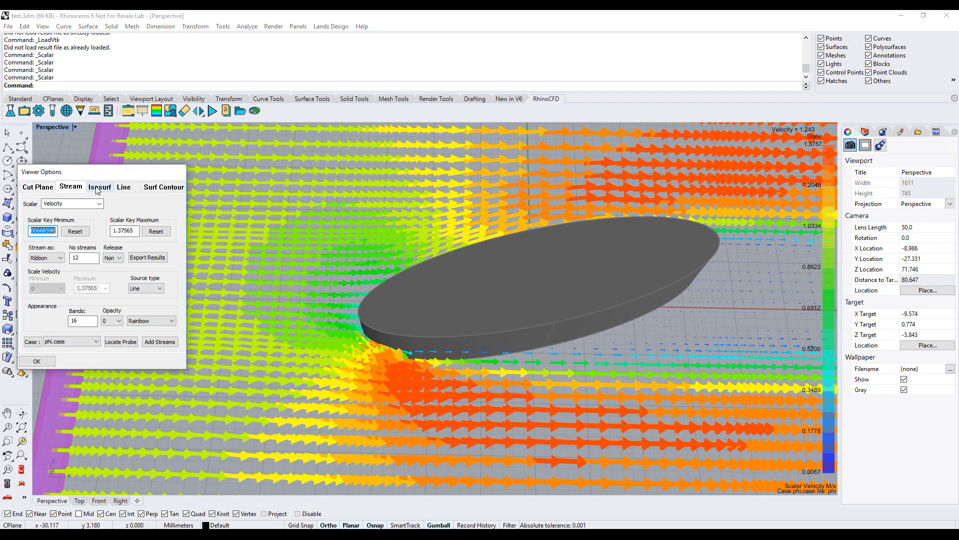
pyautogui.click(99, 187)
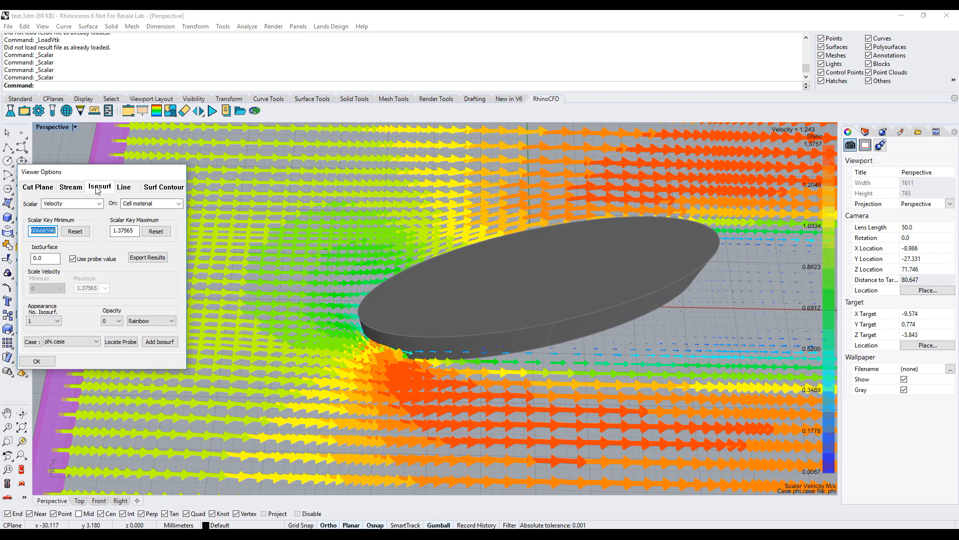